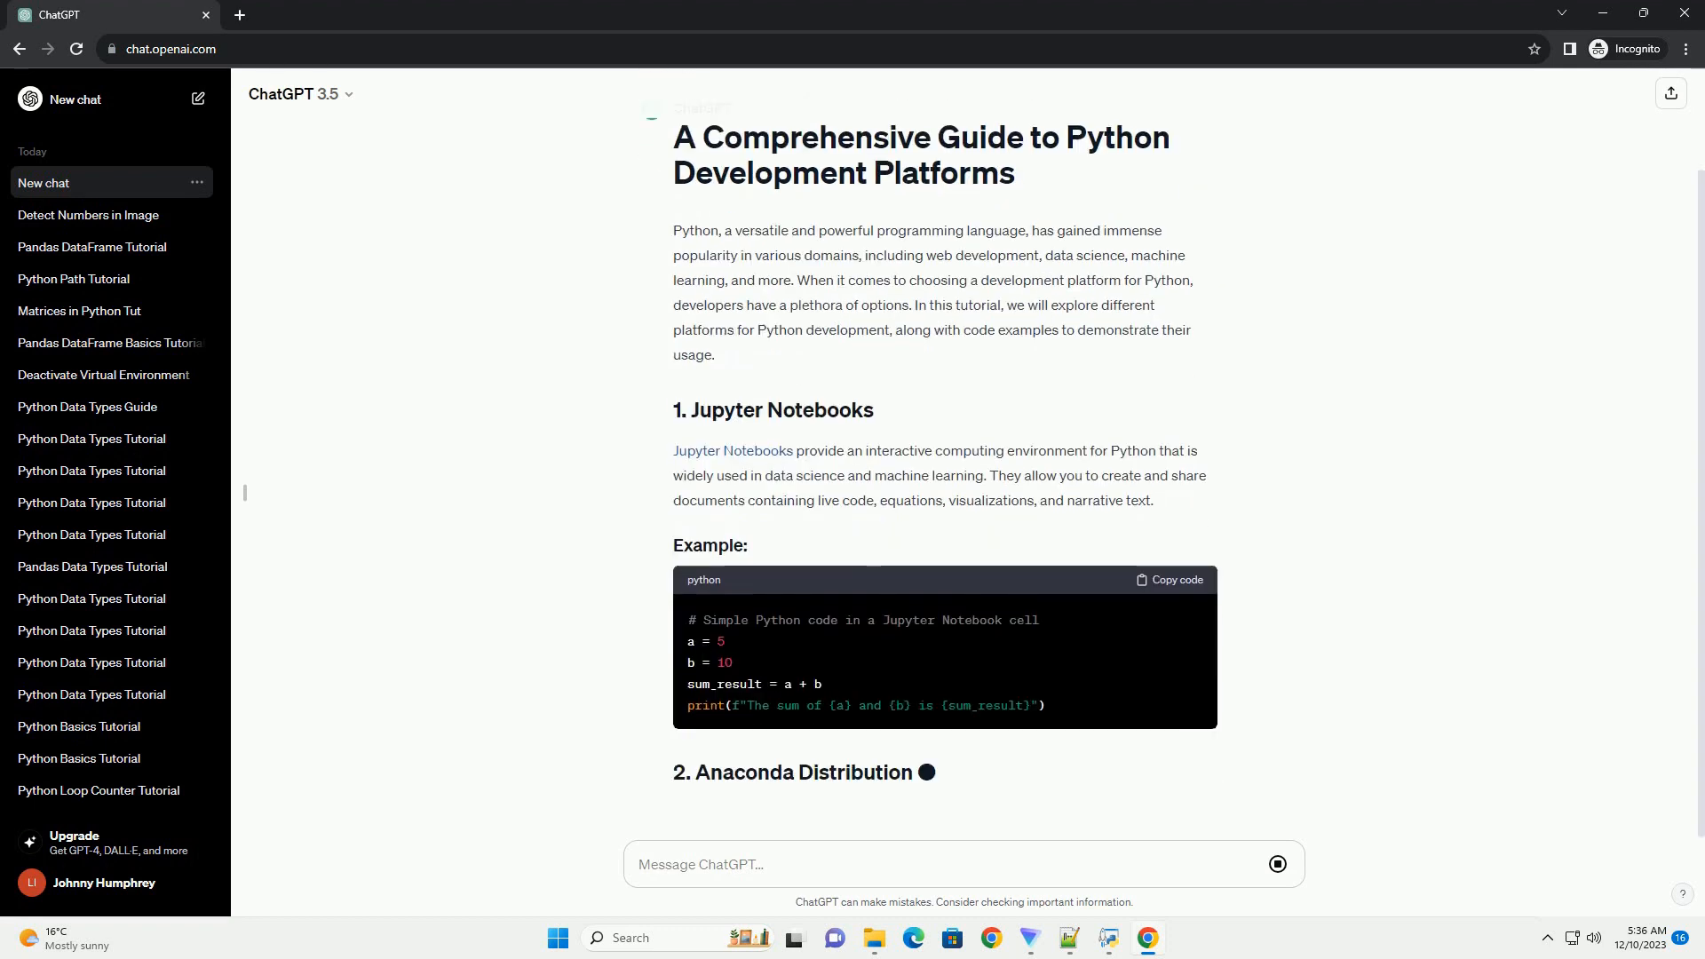
pyautogui.scroll(-3)
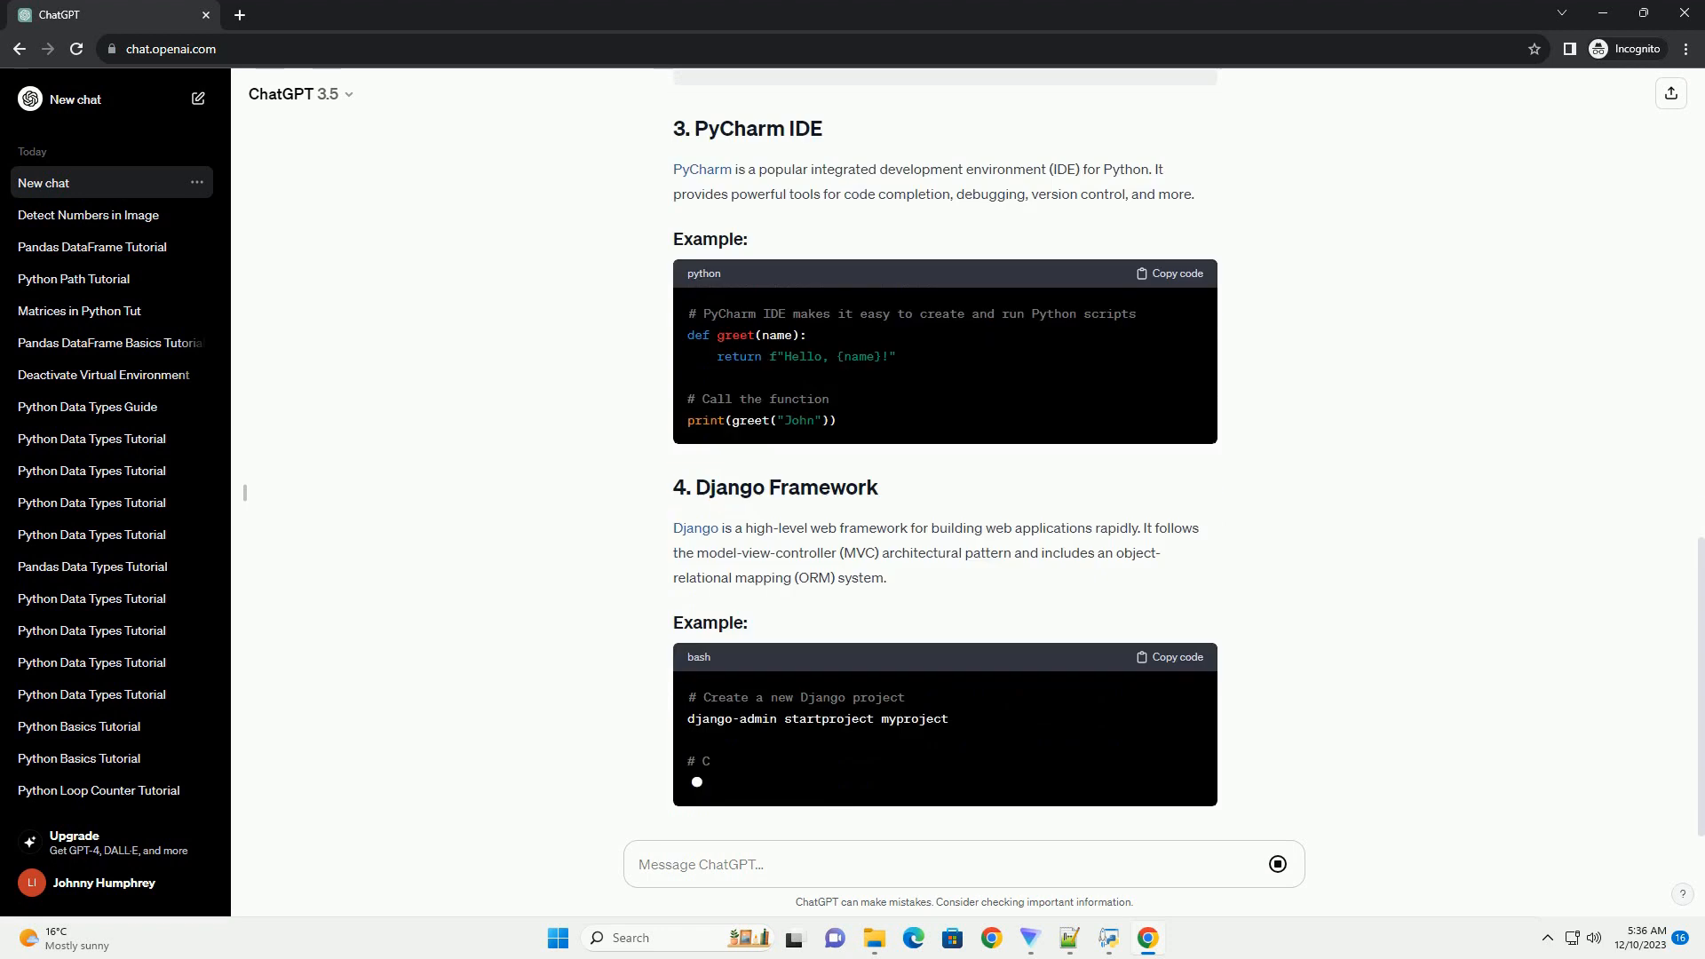
pyautogui.scroll(-3)
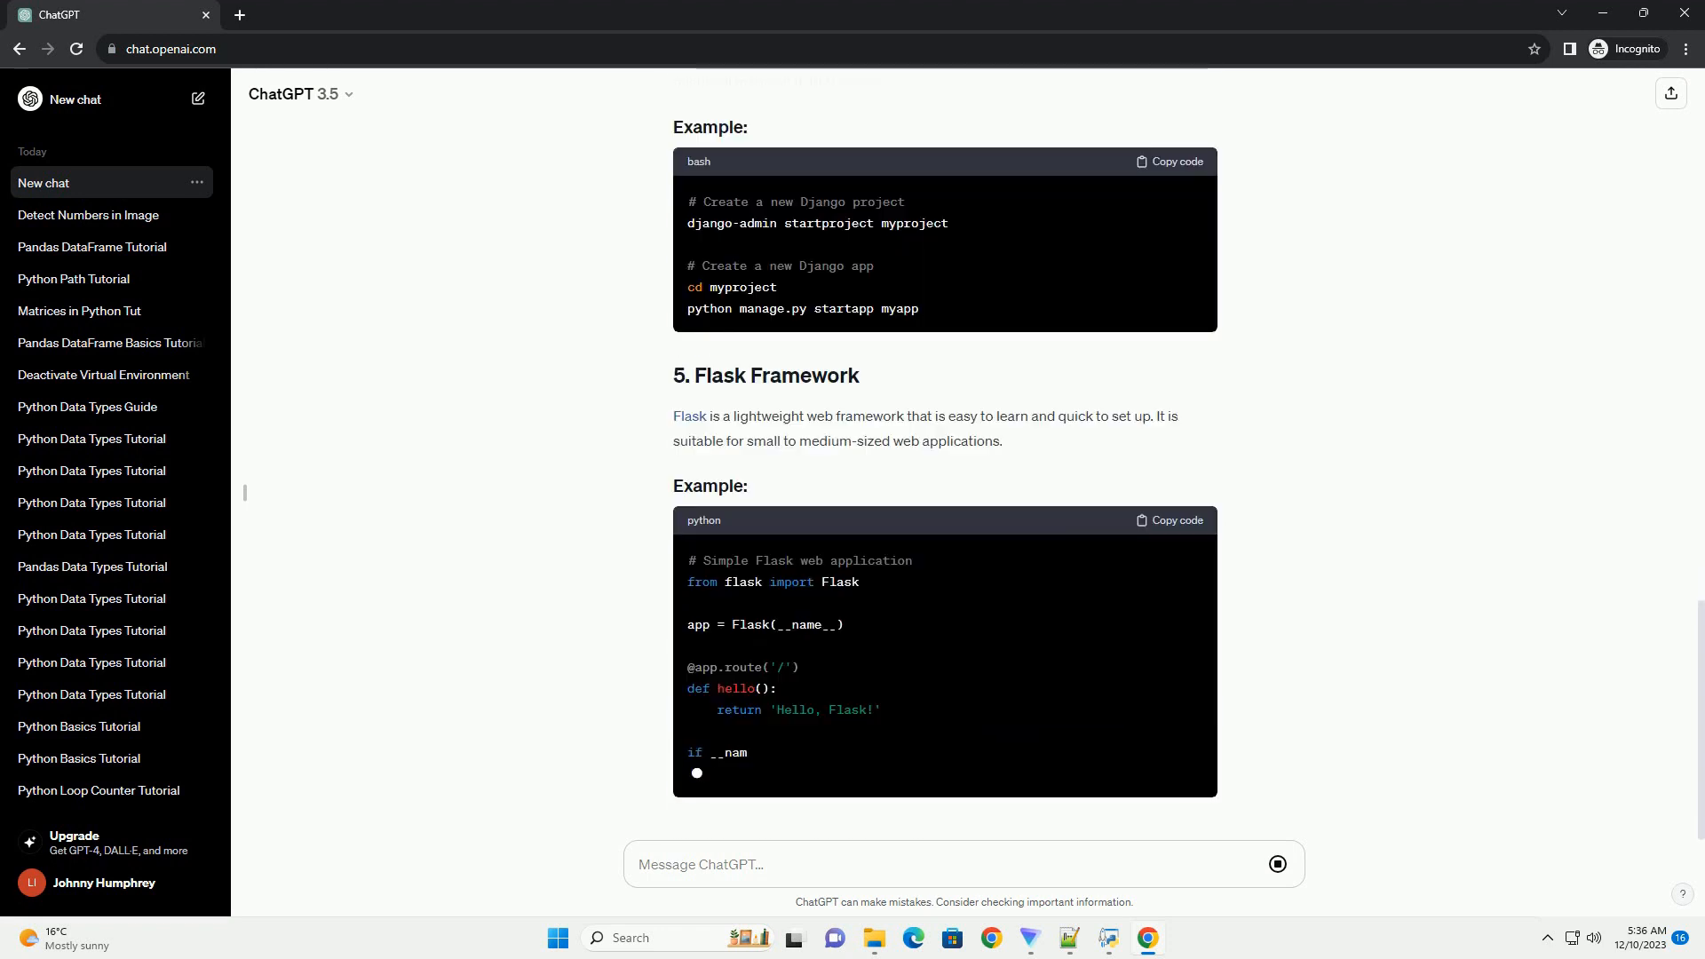
pyautogui.scroll(-3)
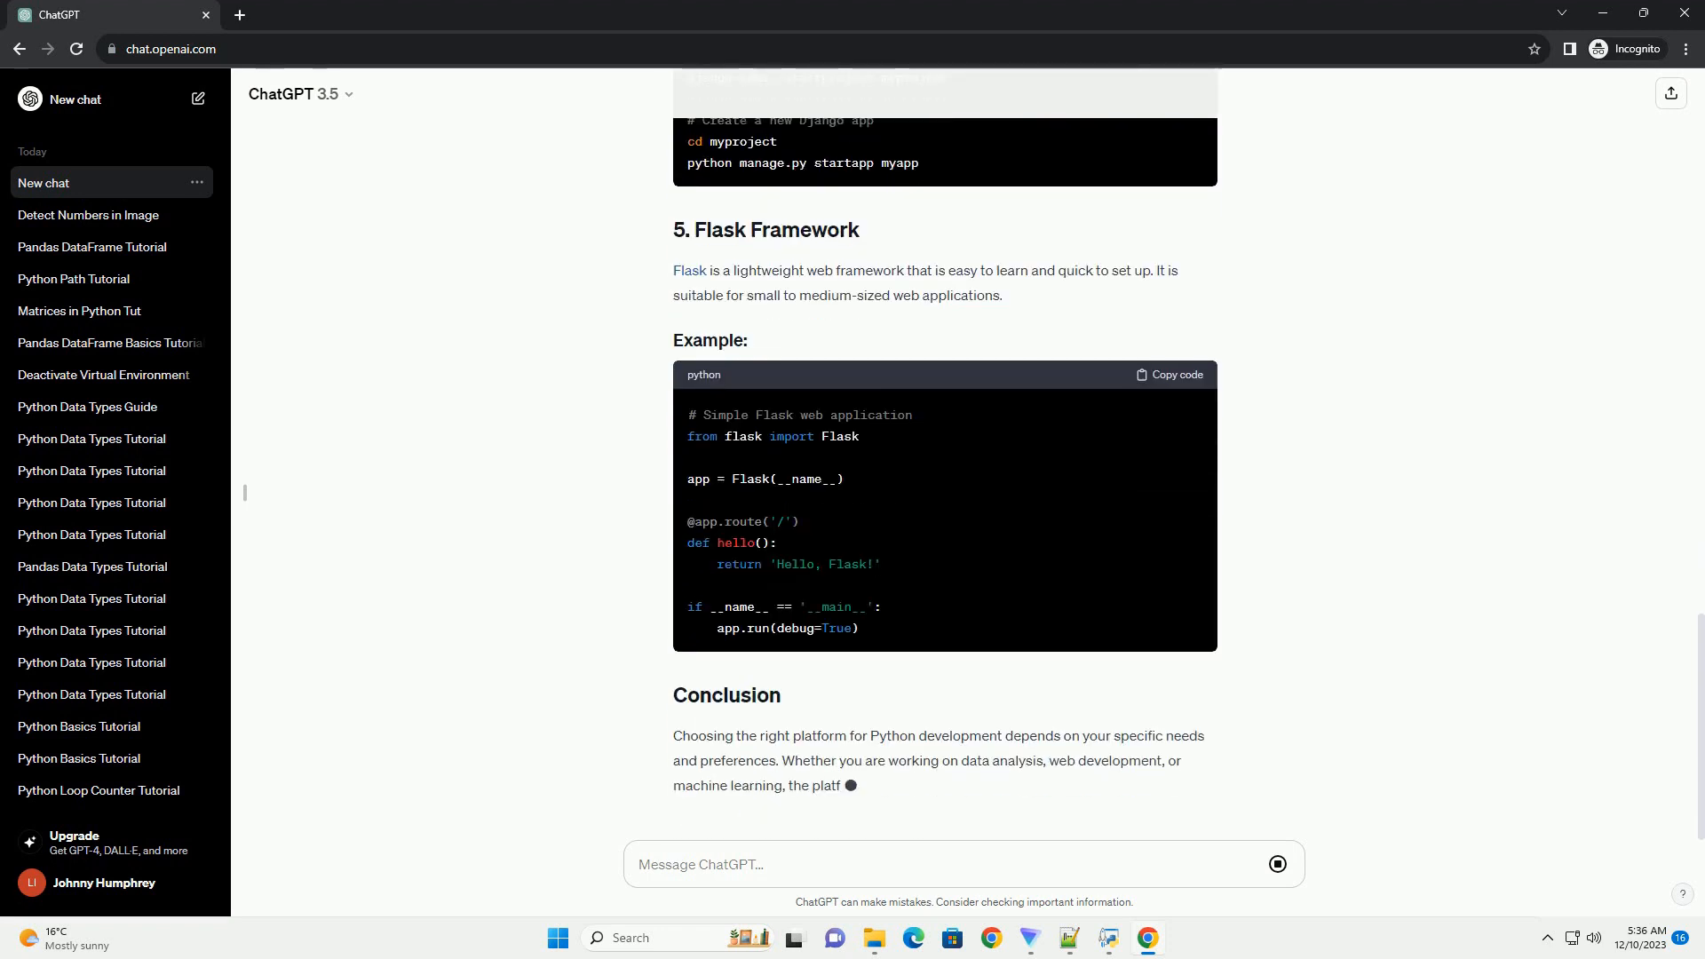